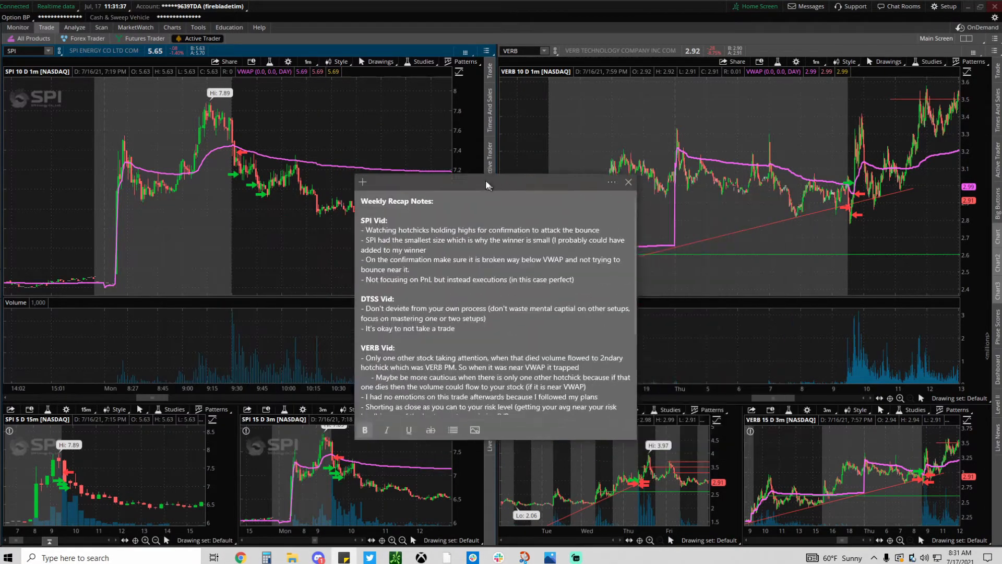
# Position the recap note over the charts, then bring the SPI chart in front of it.
pyautogui.moveTo(486, 182); pyautogui.dragTo(448, 144)
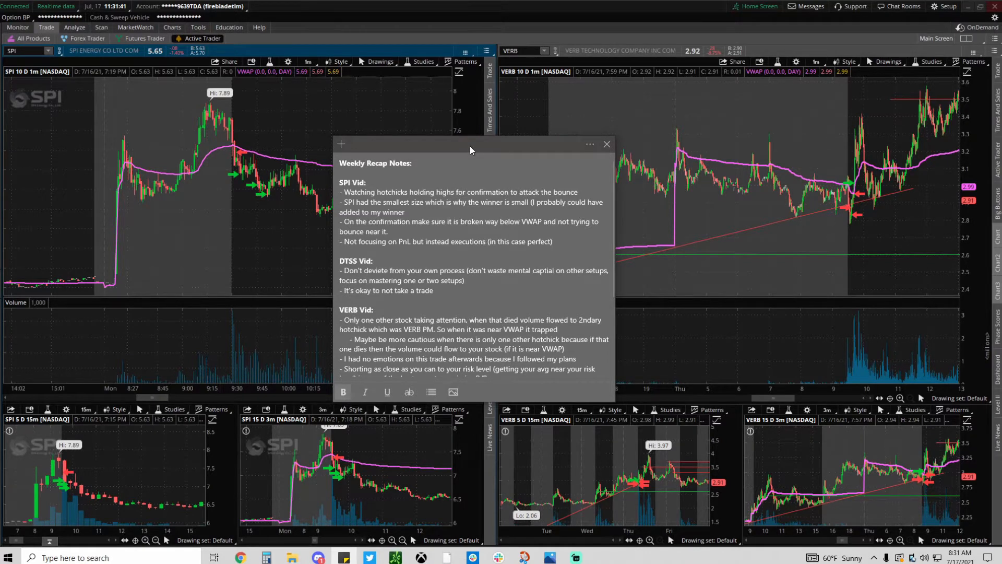
pyautogui.moveTo(469, 144); pyautogui.dragTo(487, 156)
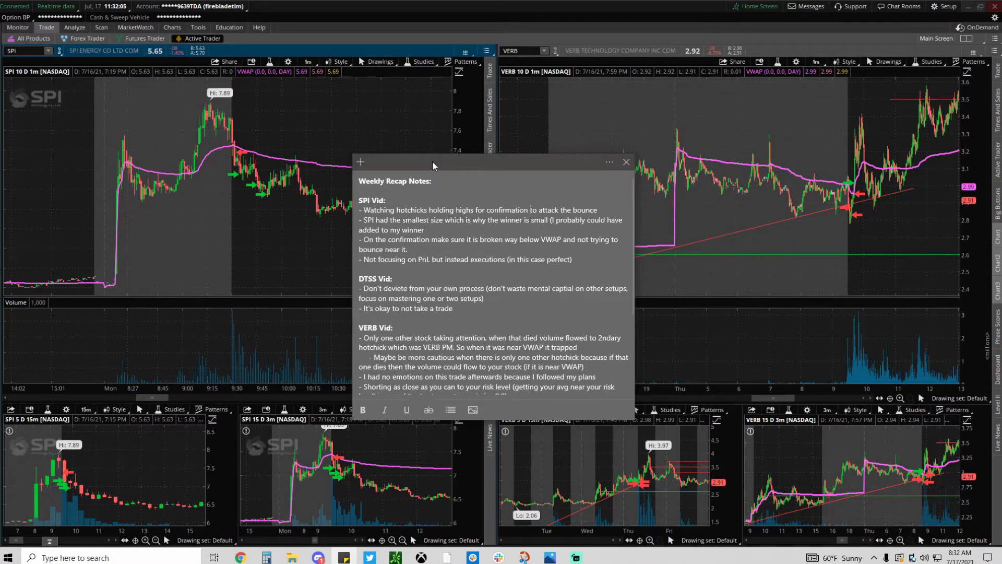
pyautogui.moveTo(457, 165)
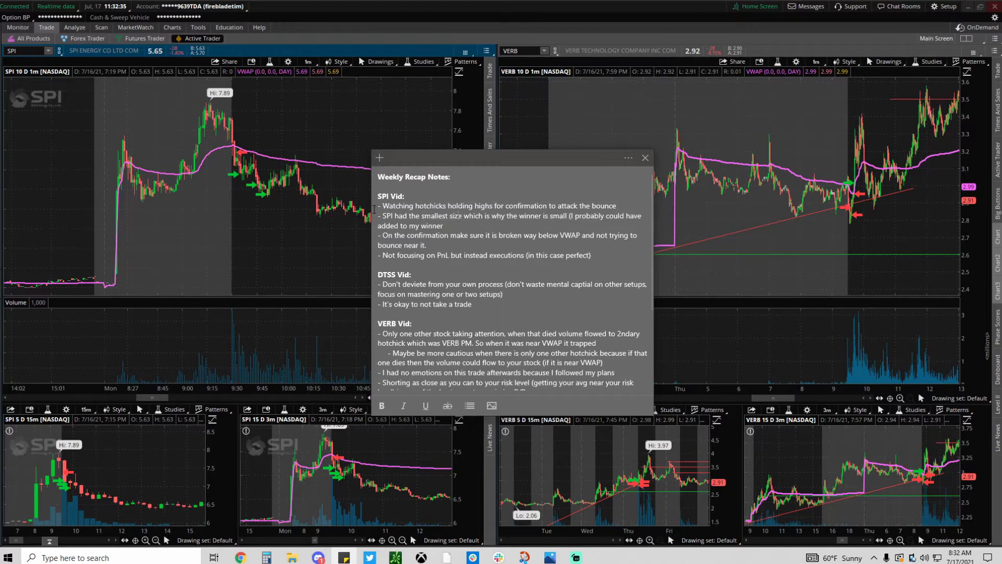
pyautogui.moveTo(118, 162)
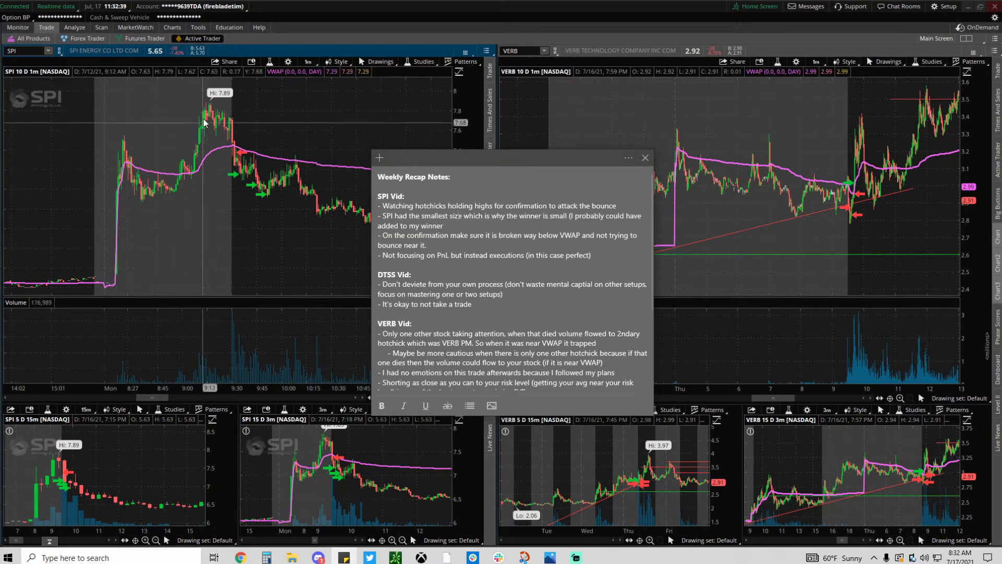
pyautogui.moveTo(226, 128)
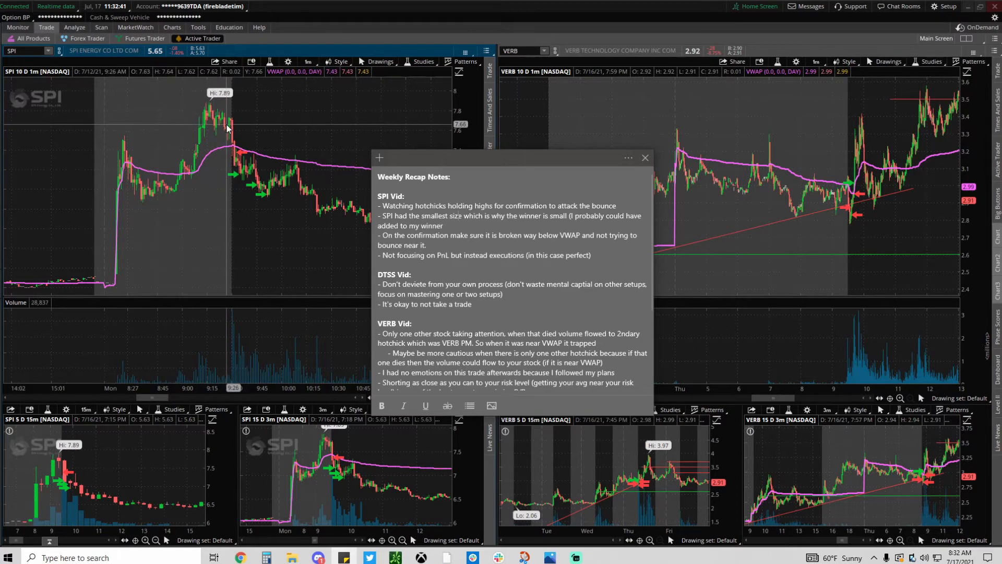
pyautogui.moveTo(232, 124)
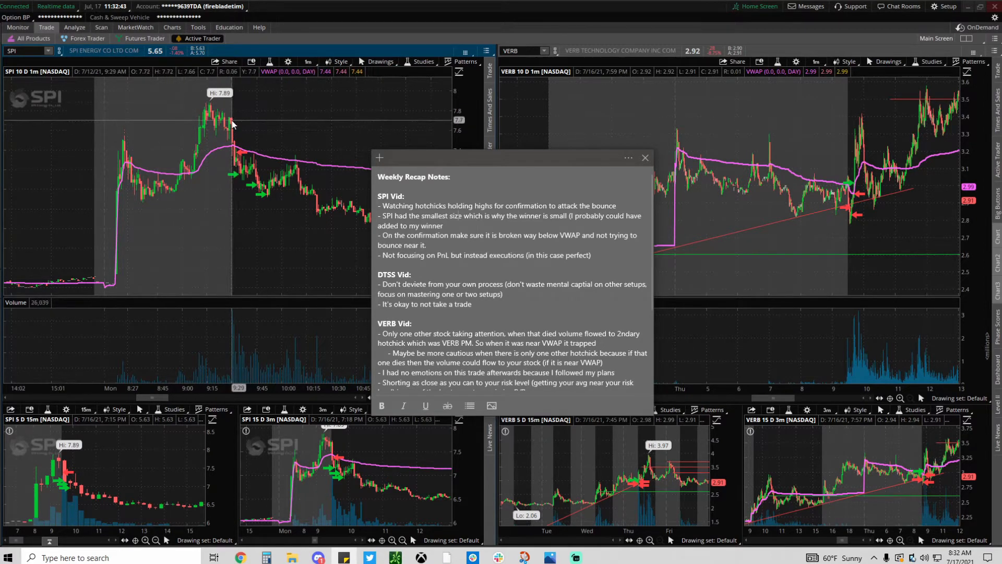
pyautogui.moveTo(232, 182)
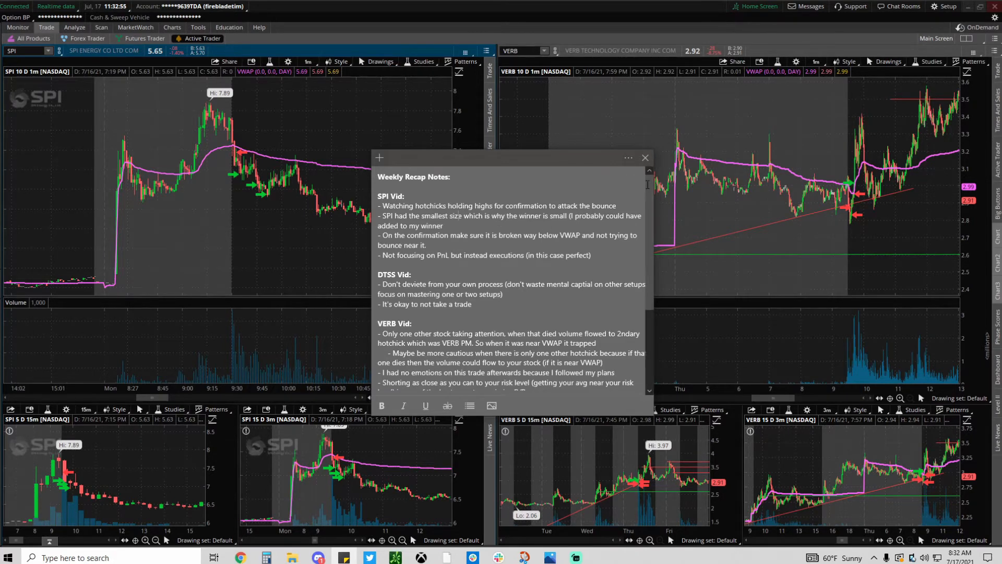
pyautogui.click(645, 158)
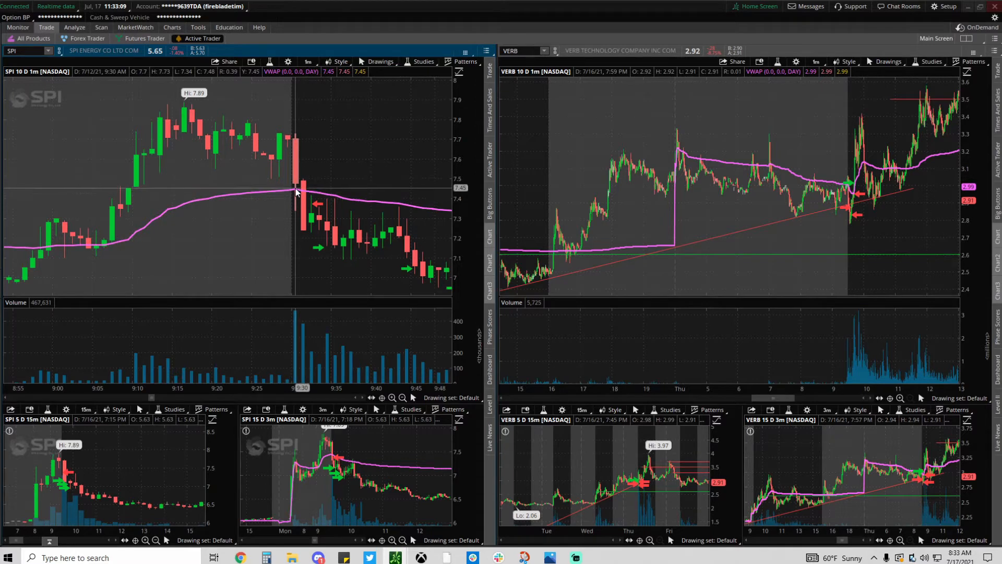
pyautogui.moveTo(292, 192)
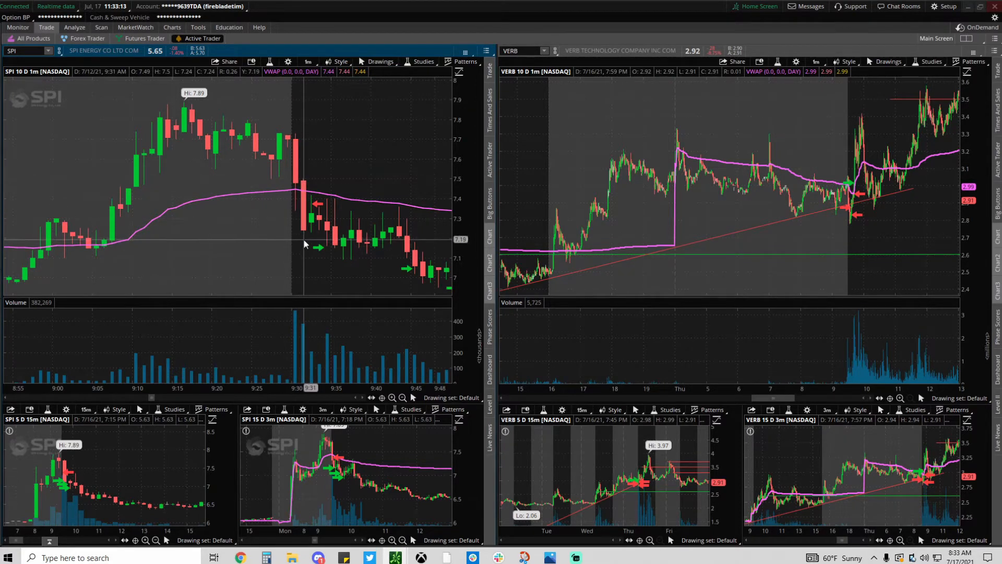
pyautogui.moveTo(325, 220)
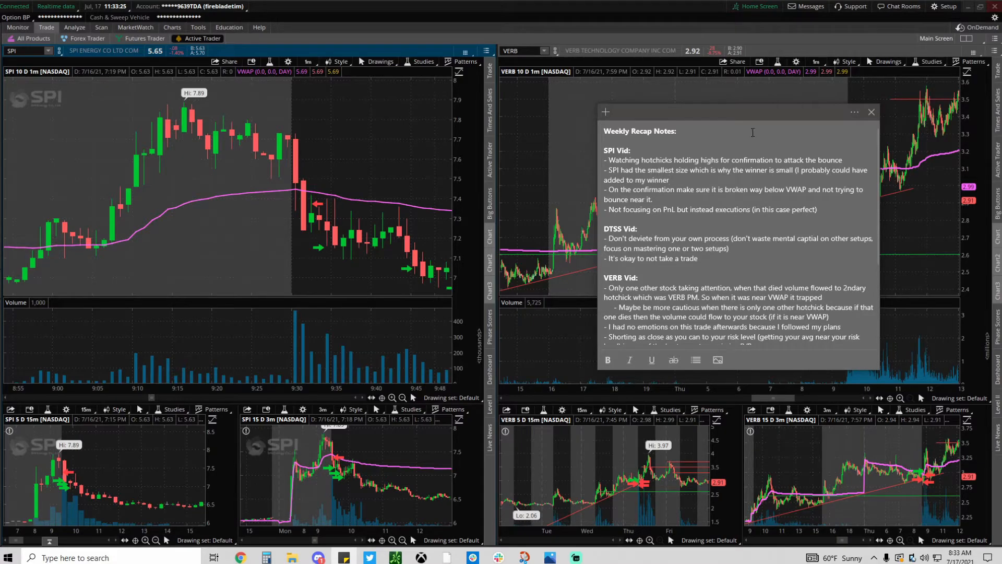
# Switch to the Tradervue tab listing the week's short trades in VERB and SPI.
pyautogui.click(306, 8)
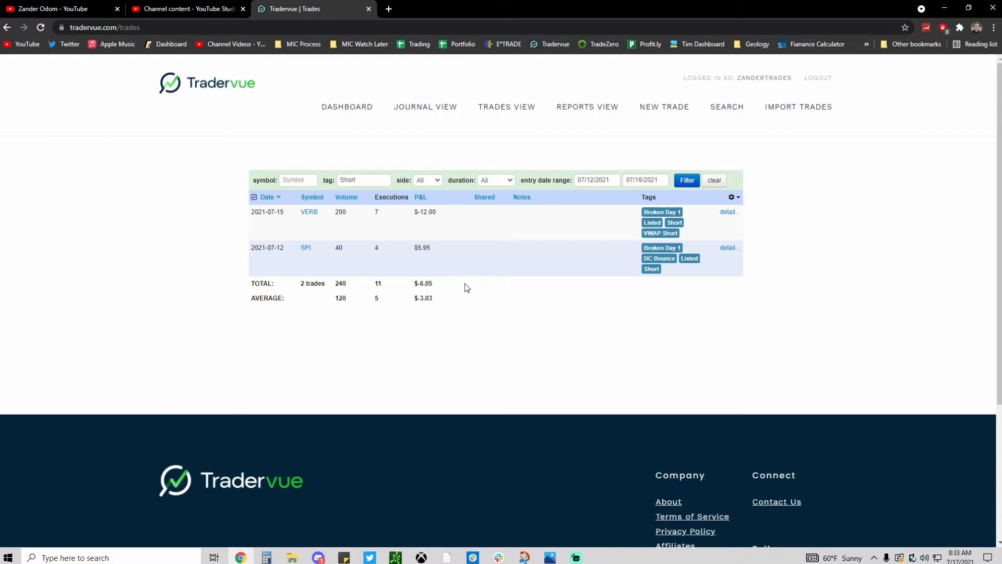
pyautogui.moveTo(406, 256)
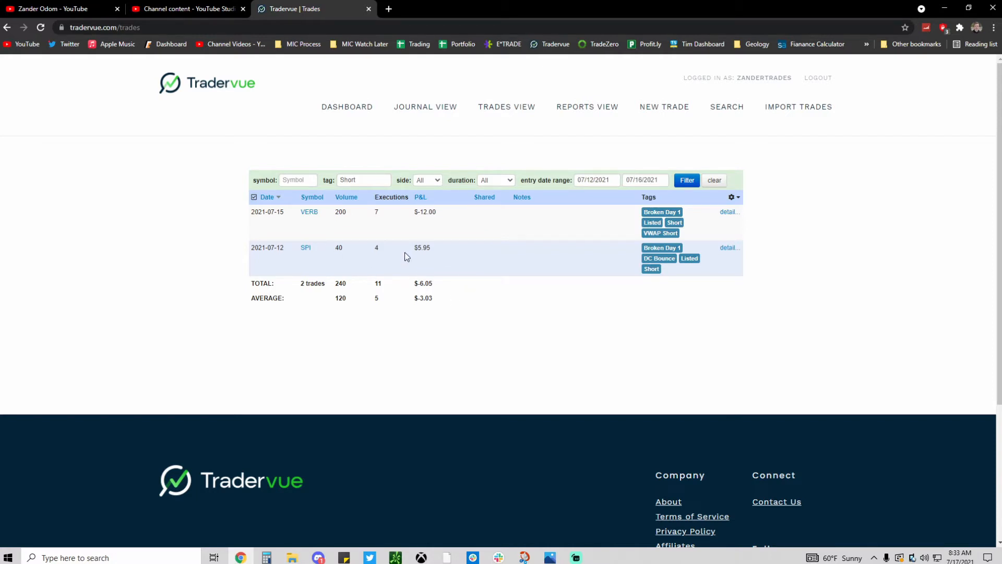
pyautogui.doubleClick(422, 248)
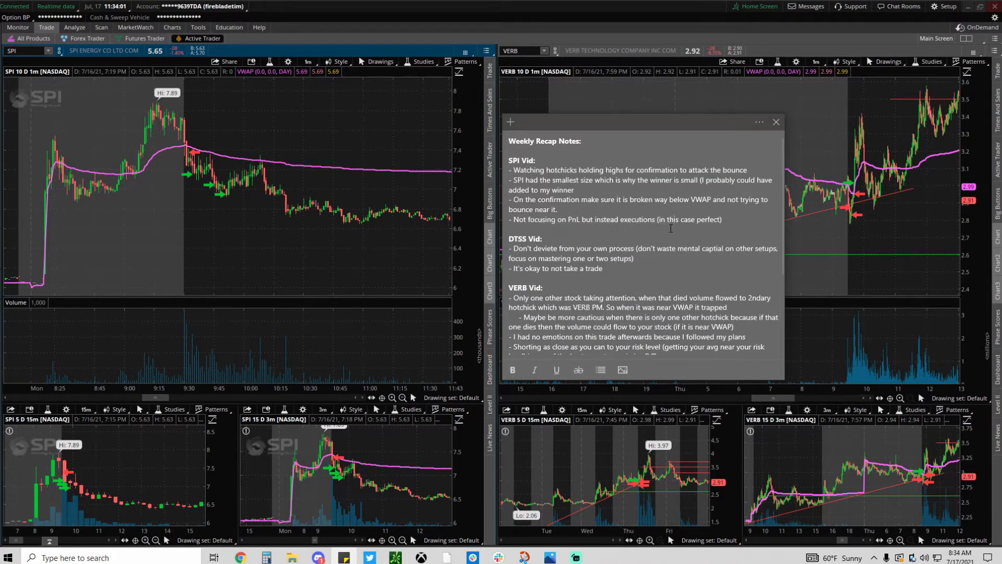
# Bring the SPI one-minute chart in front of the recap note.
pyautogui.click(776, 122)
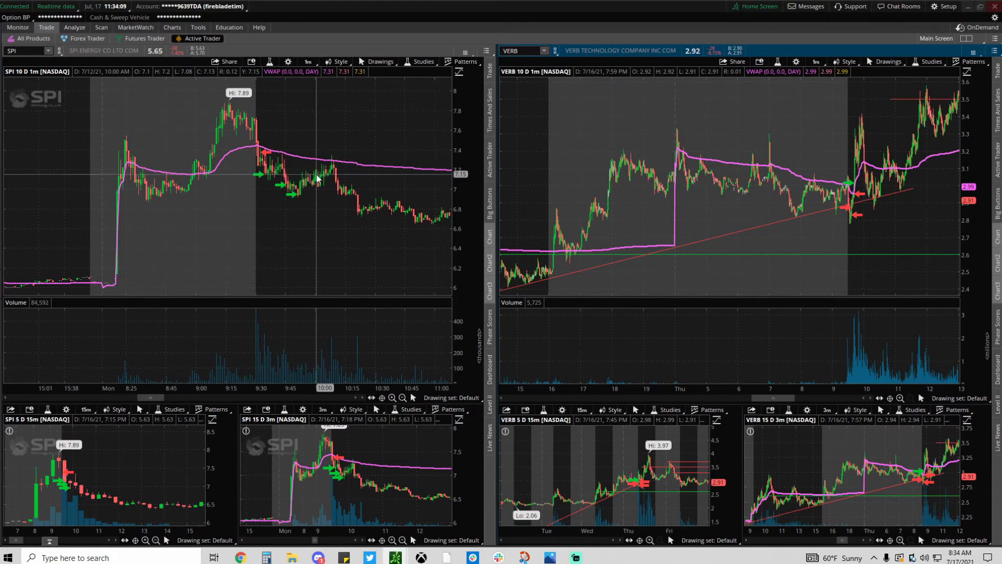
pyautogui.moveTo(311, 169)
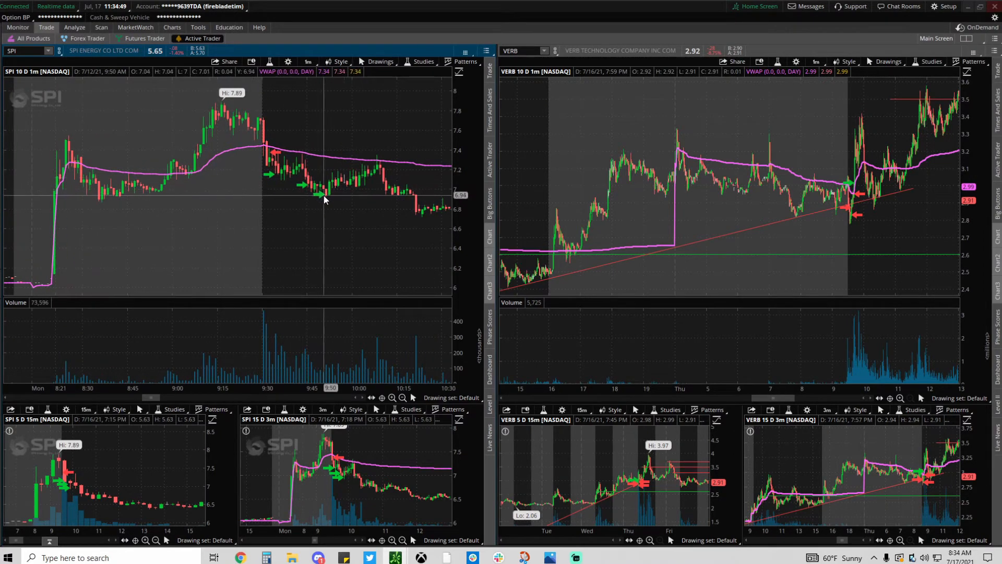
pyautogui.moveTo(319, 142)
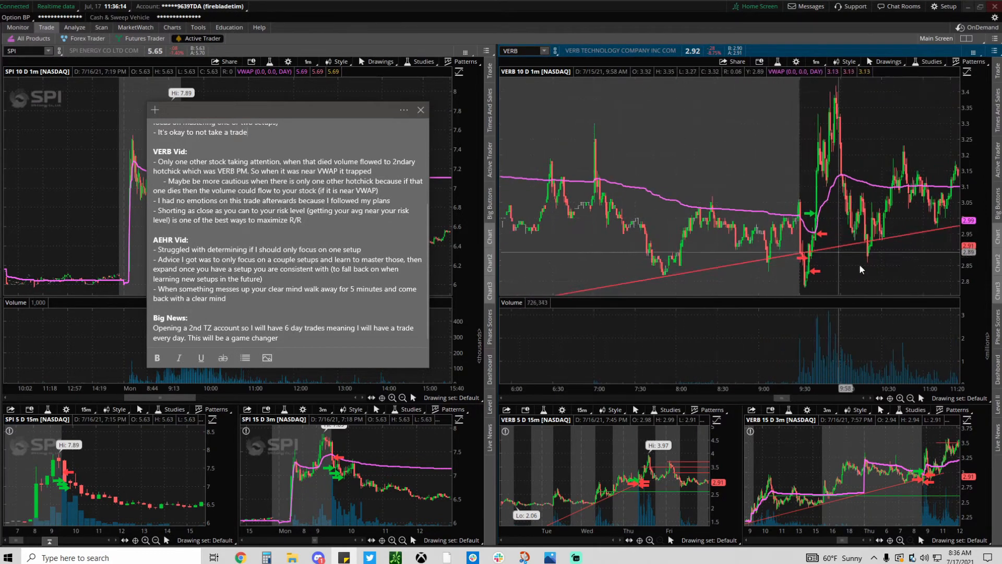
pyautogui.click(420, 110)
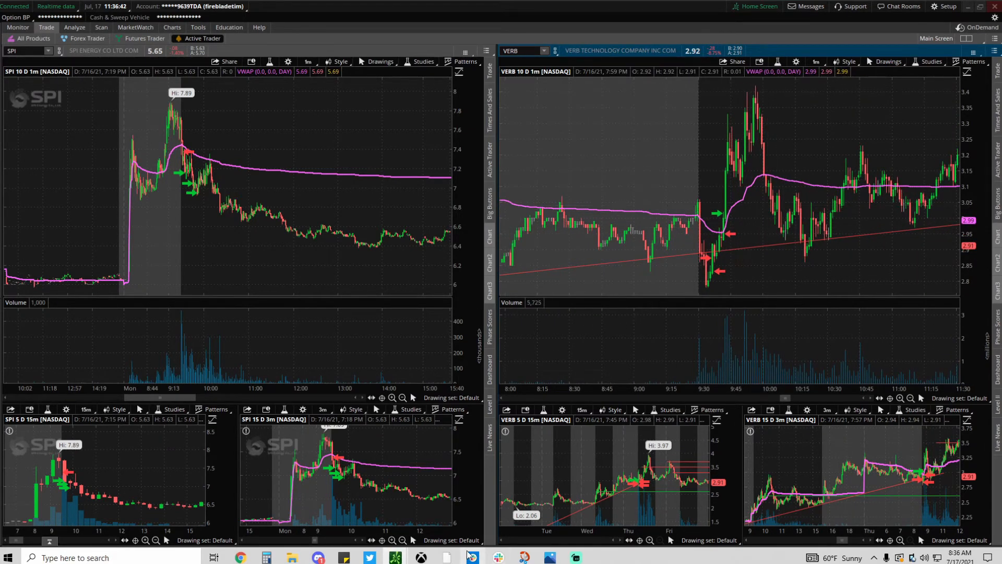
pyautogui.click(345, 557)
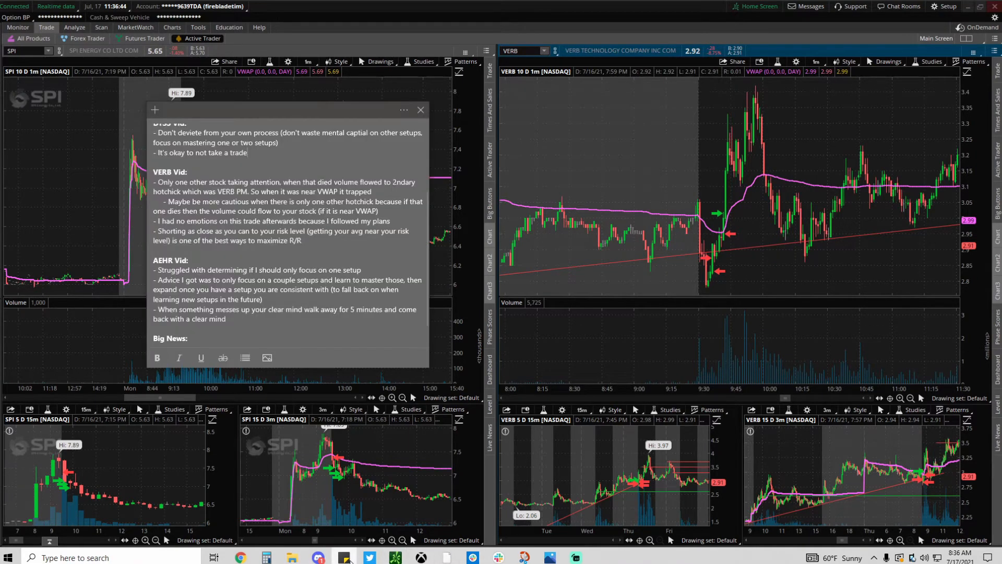
pyautogui.moveTo(288, 110); pyautogui.dragTo(352, 116)
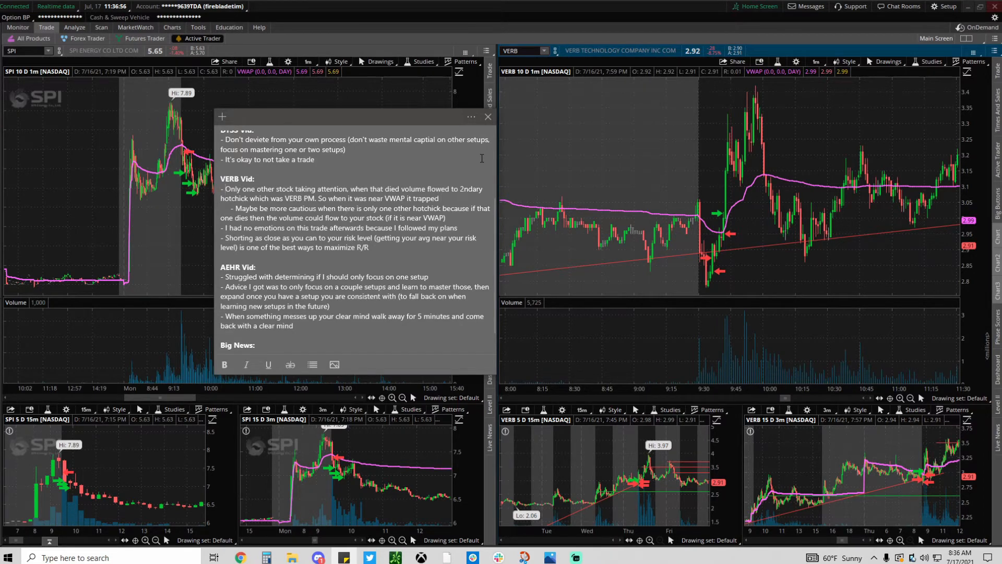
pyautogui.moveTo(719, 168)
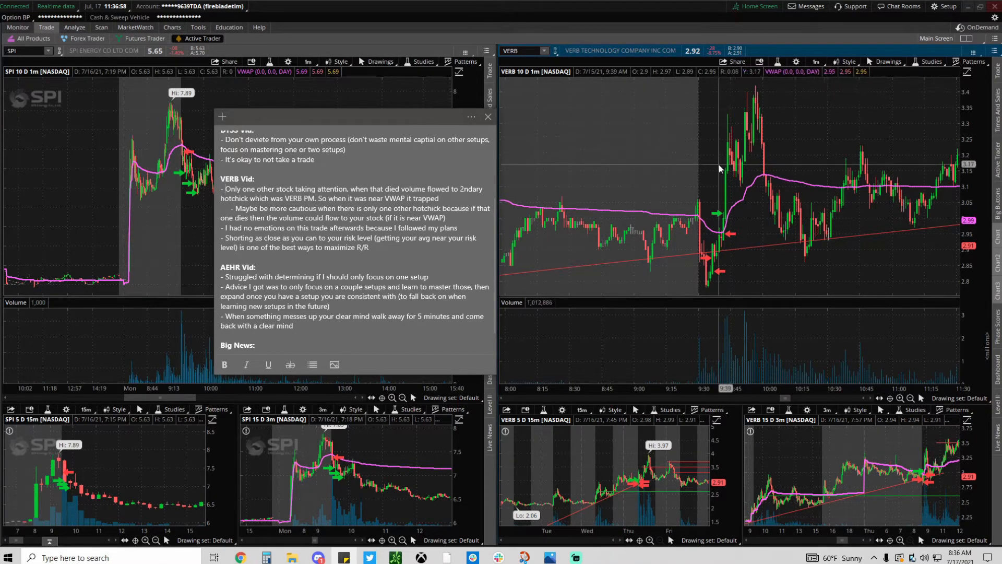
pyautogui.moveTo(714, 181)
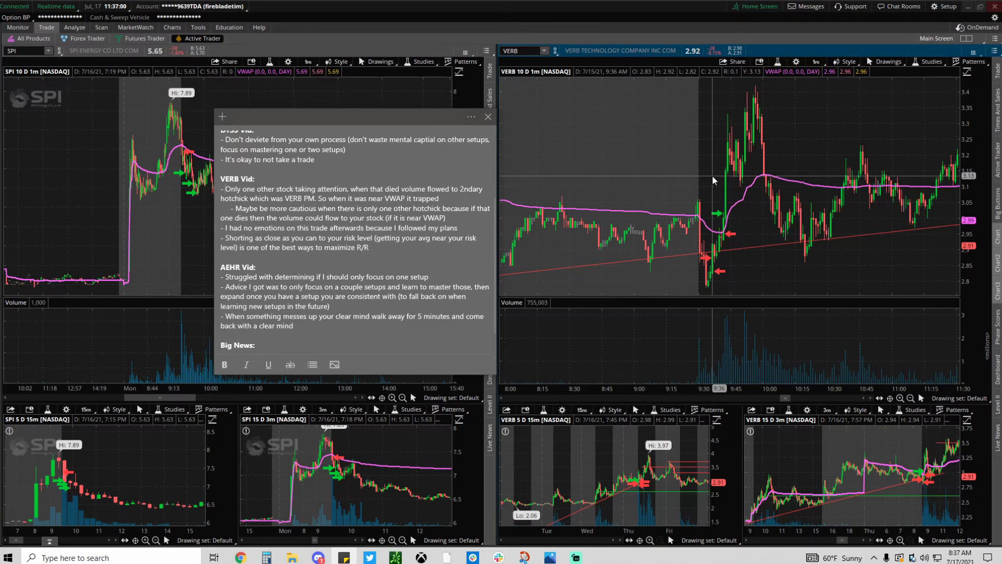
pyautogui.moveTo(716, 268)
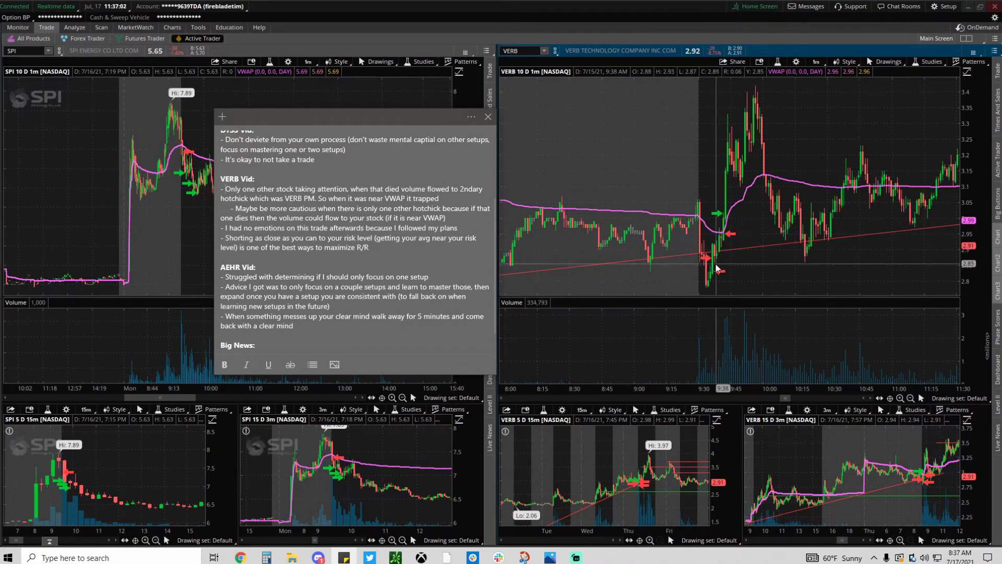
pyautogui.moveTo(725, 249)
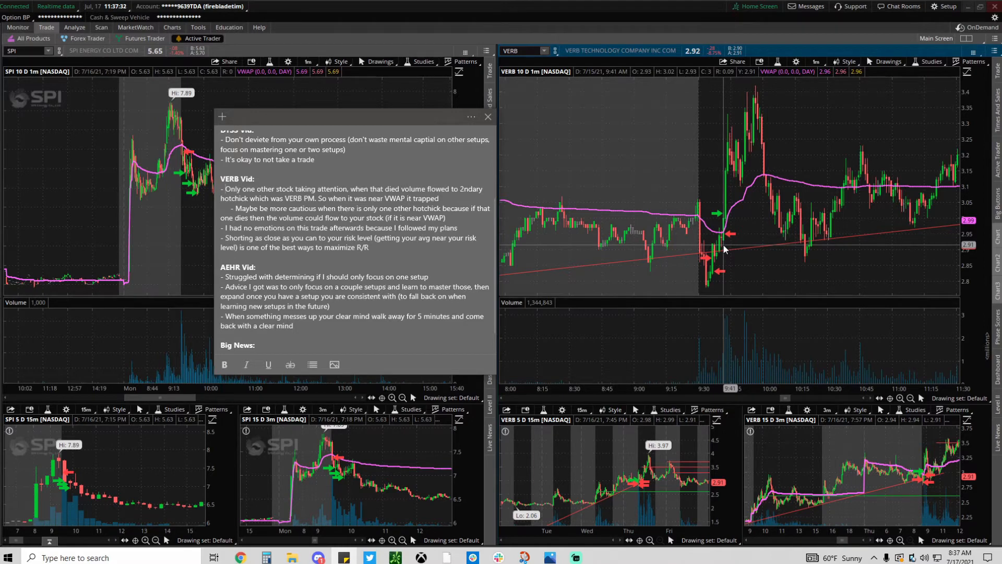
pyautogui.moveTo(579, 238)
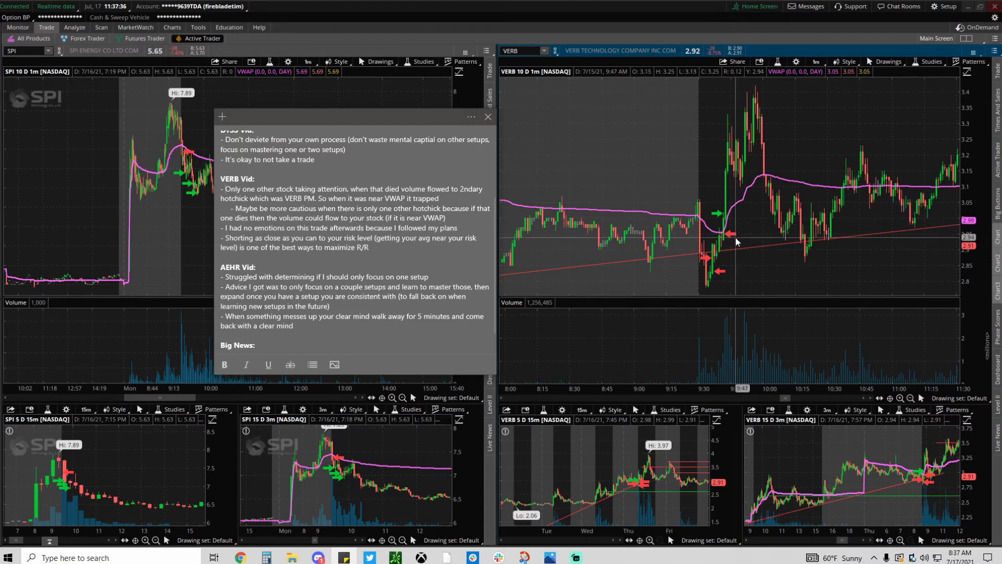
pyautogui.click(488, 117)
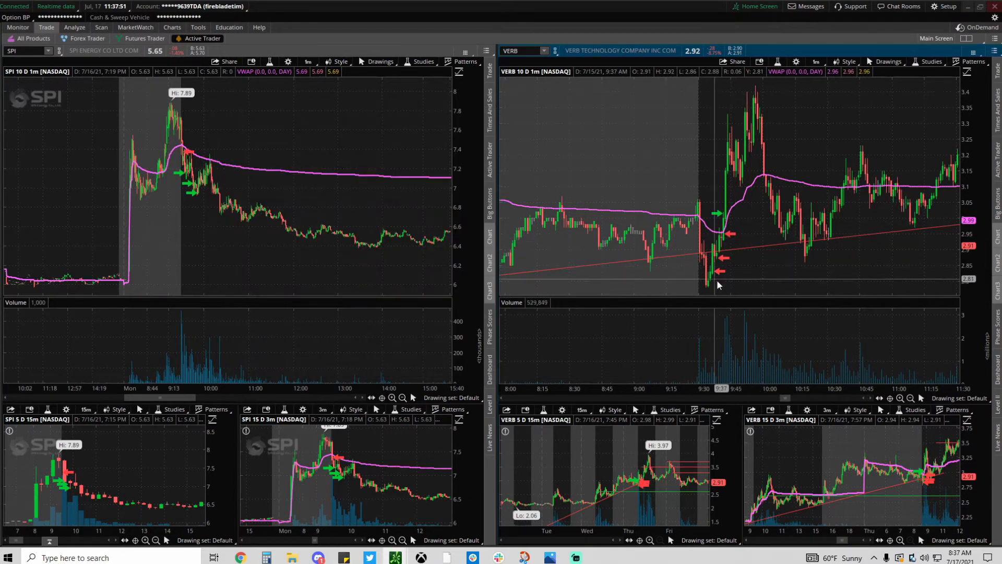
pyautogui.moveTo(731, 237)
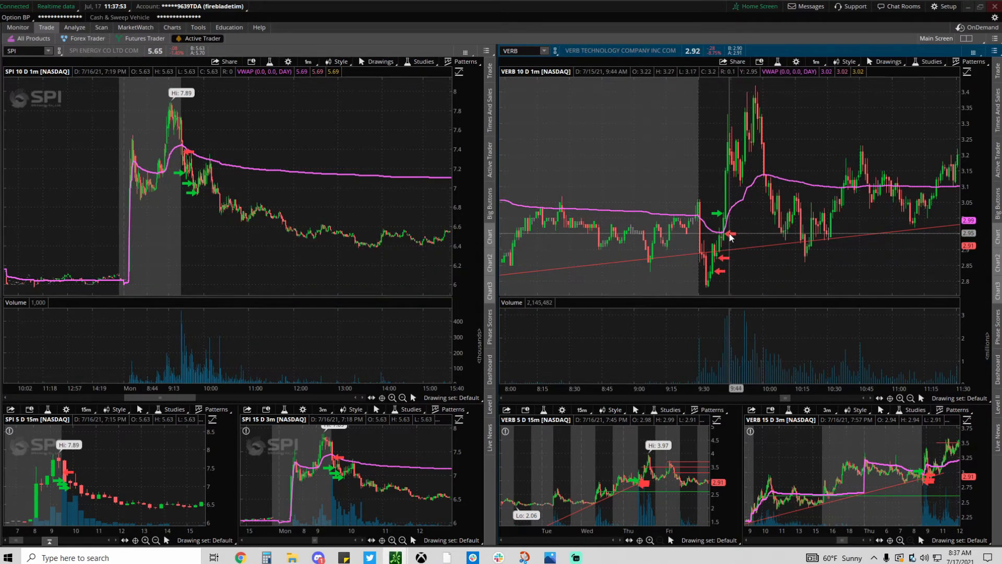
pyautogui.moveTo(729, 121)
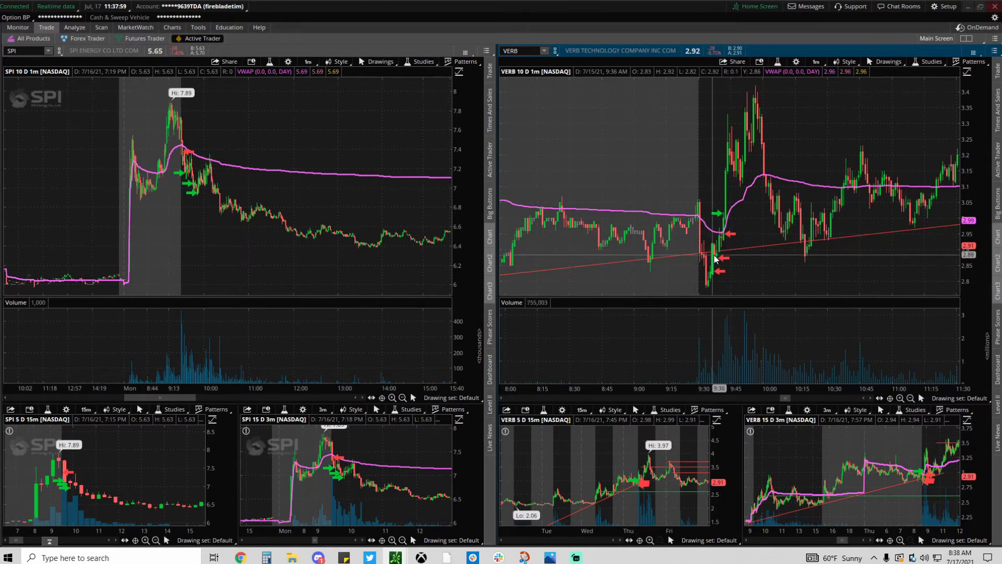
pyautogui.moveTo(726, 244)
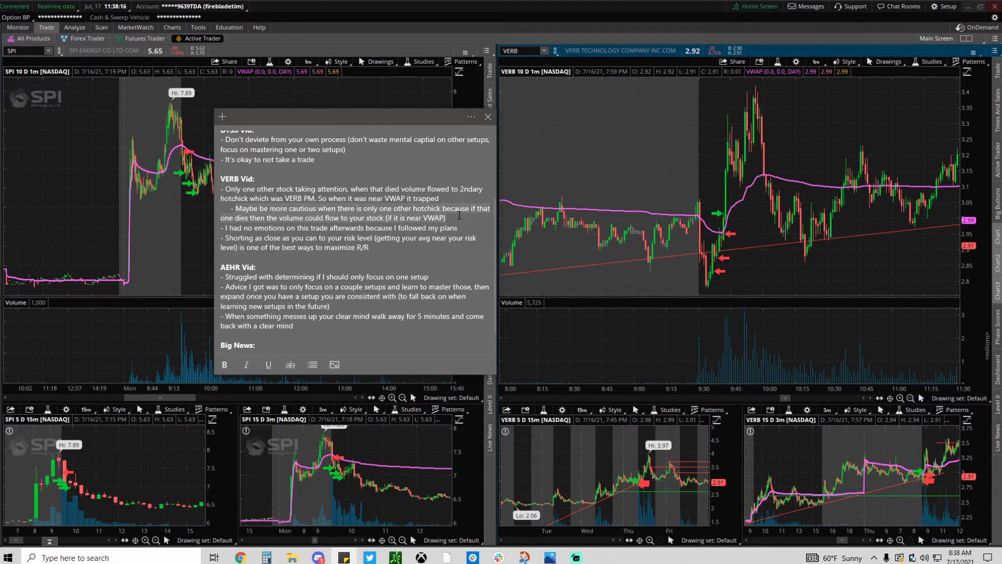
pyautogui.moveTo(824, 299)
pyautogui.write('Opening a 2nd TZ account so I will have 6 day trades meaning I will have a trade every day. This will be a game changer')
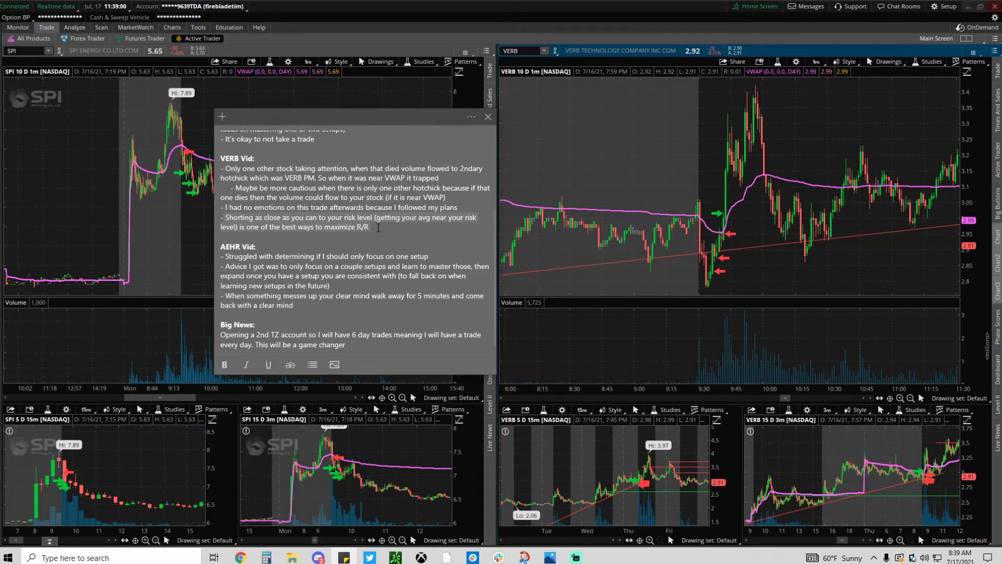
pyautogui.moveTo(741, 221)
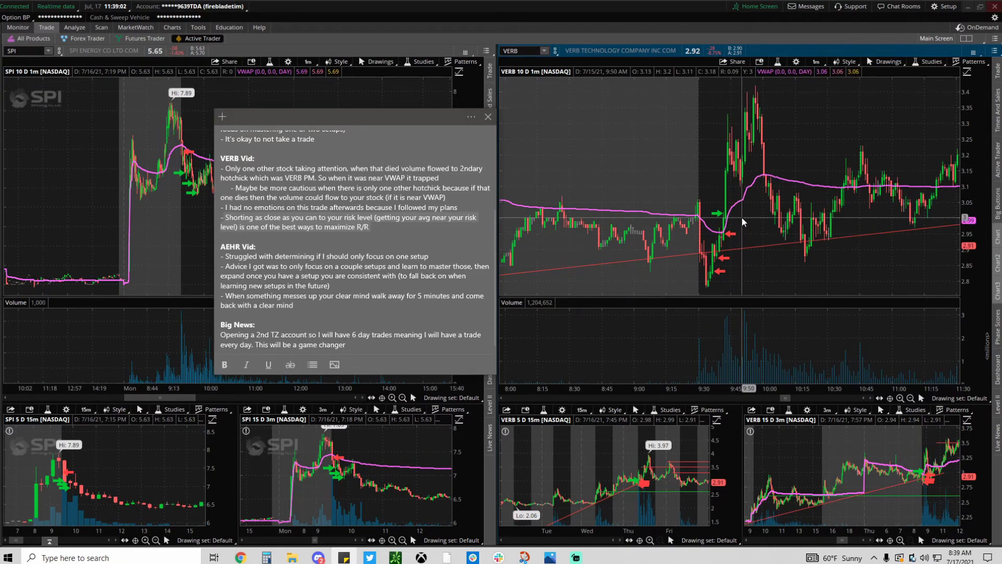
pyautogui.moveTo(734, 225)
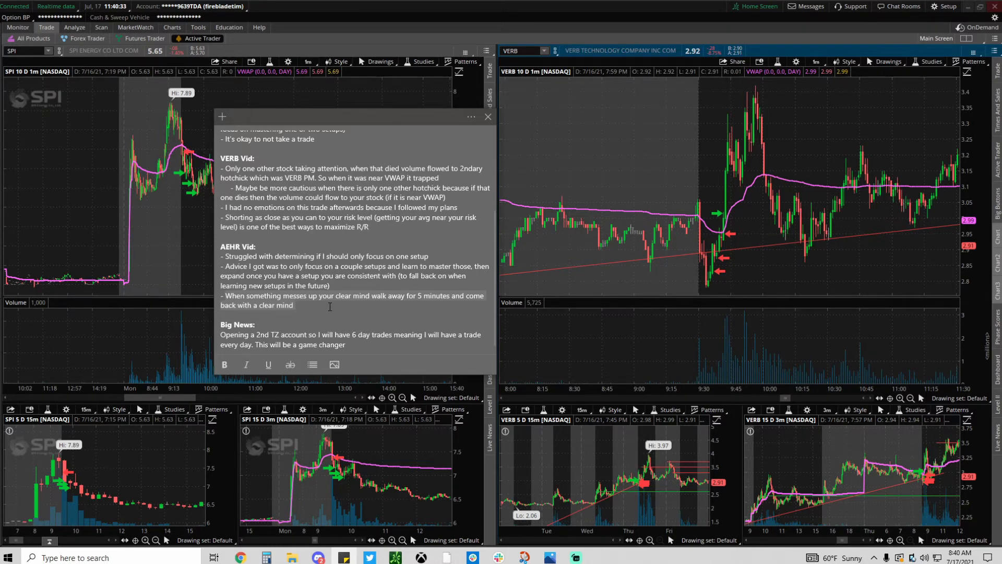
# Load SGOC on the left chart and AEHR on the right in place of SPI and VERB.
pyautogui.click(489, 116)
pyautogui.write('AEH')
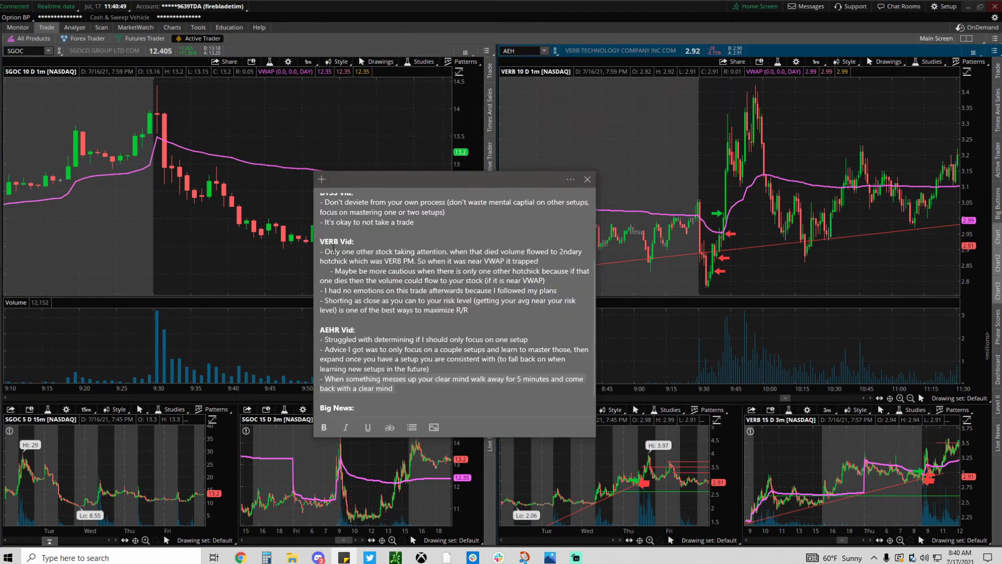
pyautogui.click(586, 179)
pyautogui.write('Opening a 2nd TZ account so I will have 6 day trades meaning I will have a trade every day. This will be a game changer')
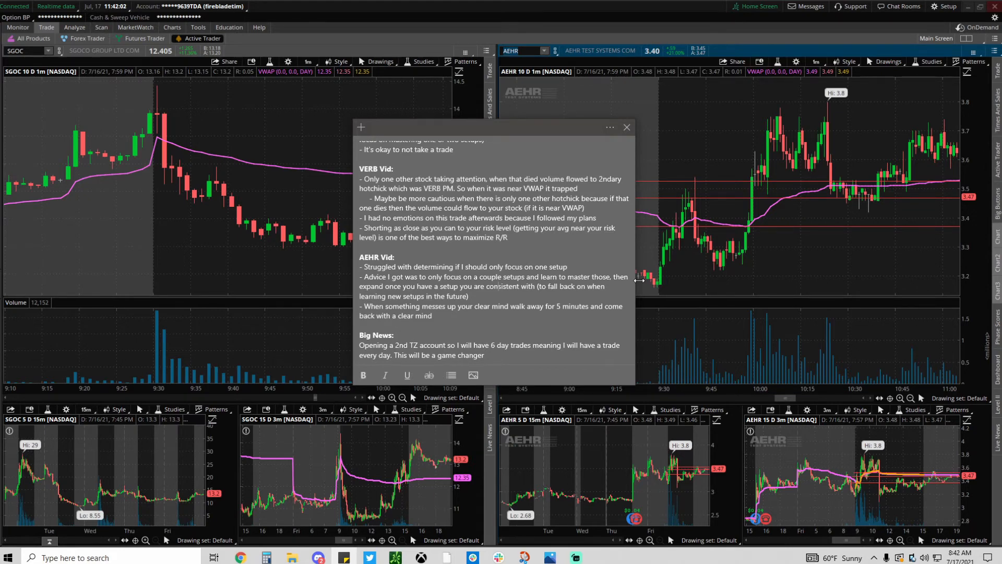
# Review the note's VERB, AEHR and Big News lessons, then close the recap note.
pyautogui.click(627, 126)
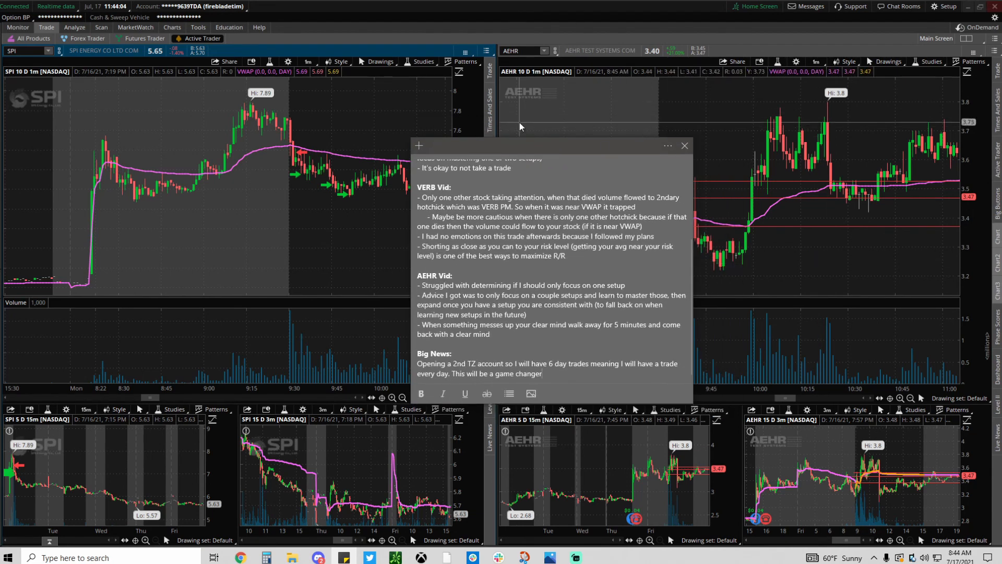
pyautogui.click(685, 146)
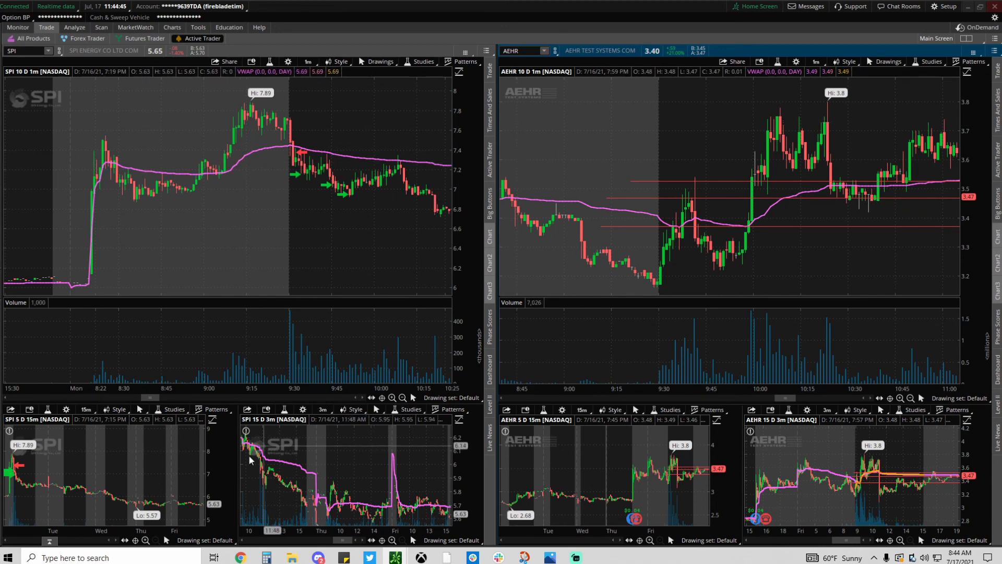
pyautogui.moveTo(159, 349)
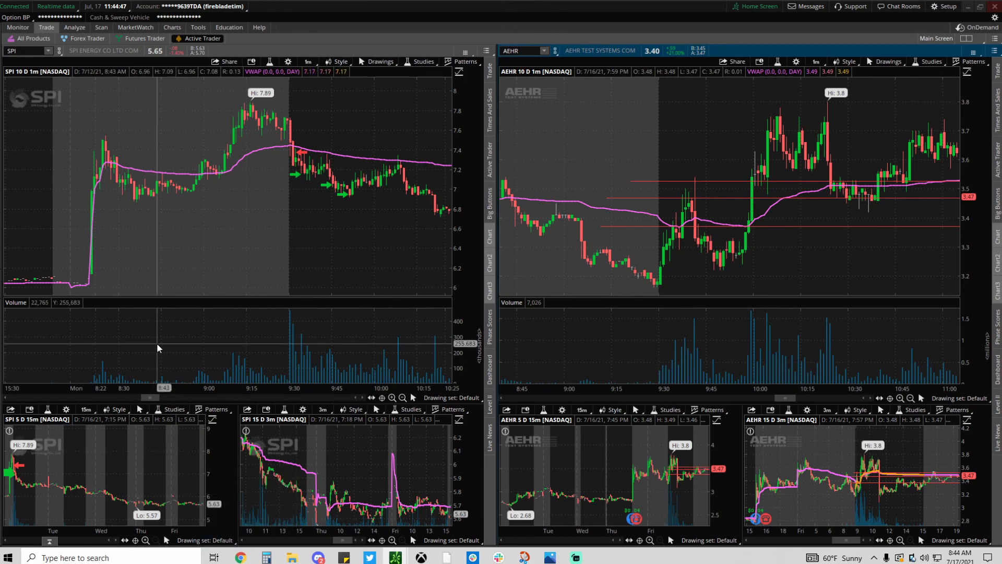